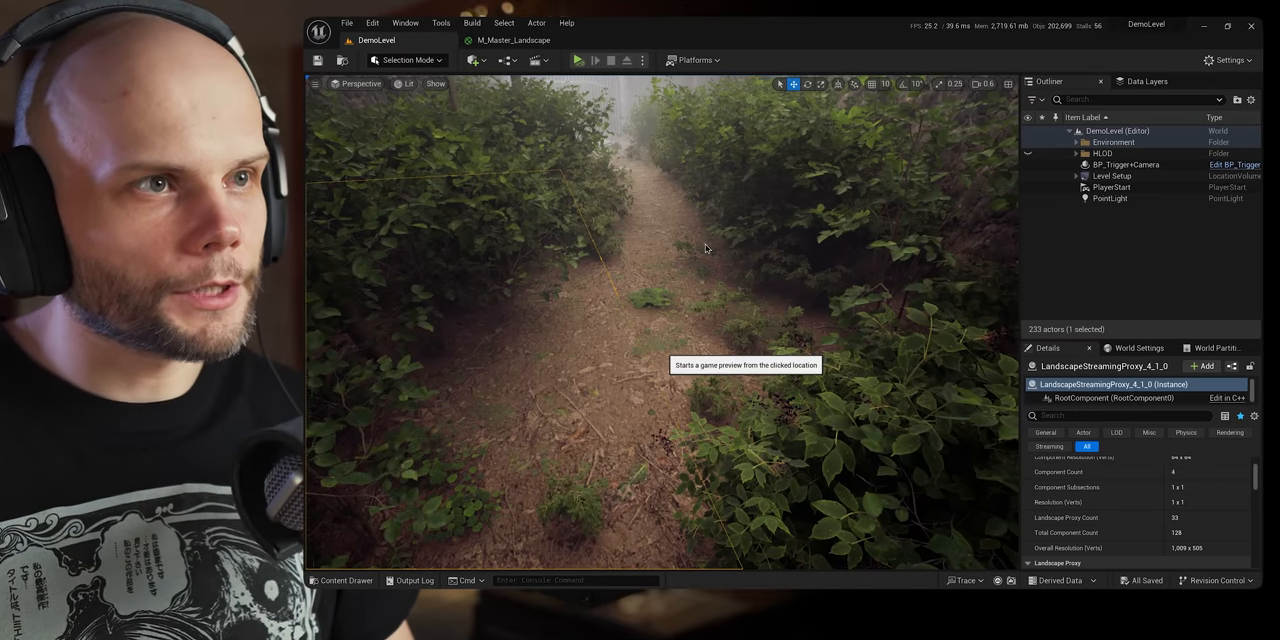
- Start Play-In-Editor so the third-person character stands on the dark forest trail
left_click(576, 60)
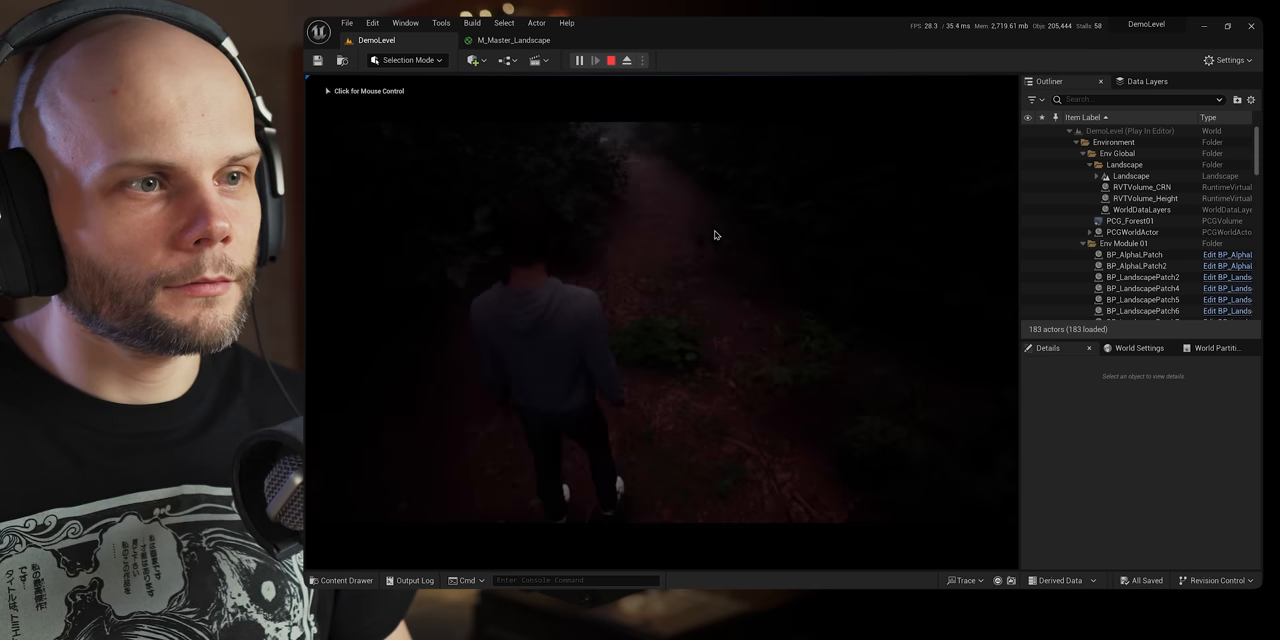